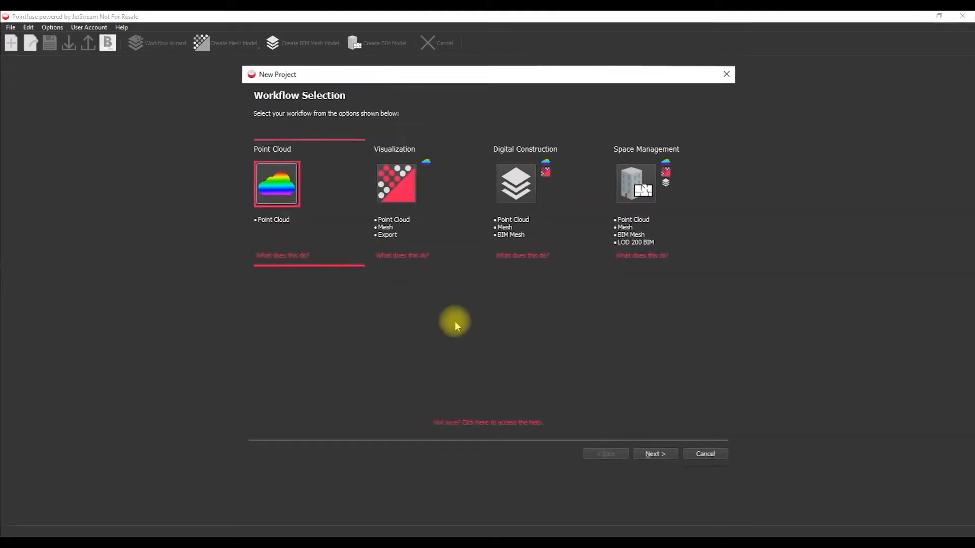
Create a point cloud project importing the M-PLant-snapshots_230720.lgs scan
click(654, 454)
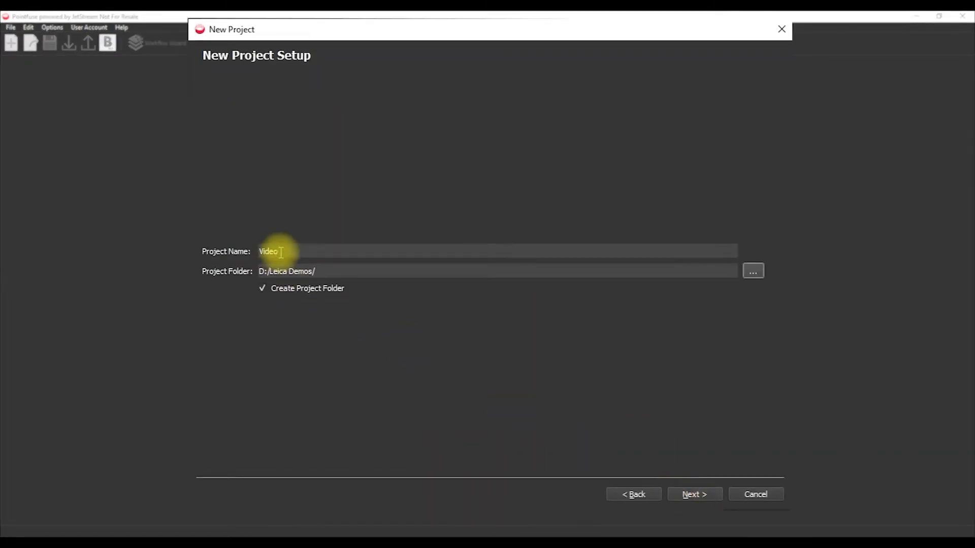
click(695, 494)
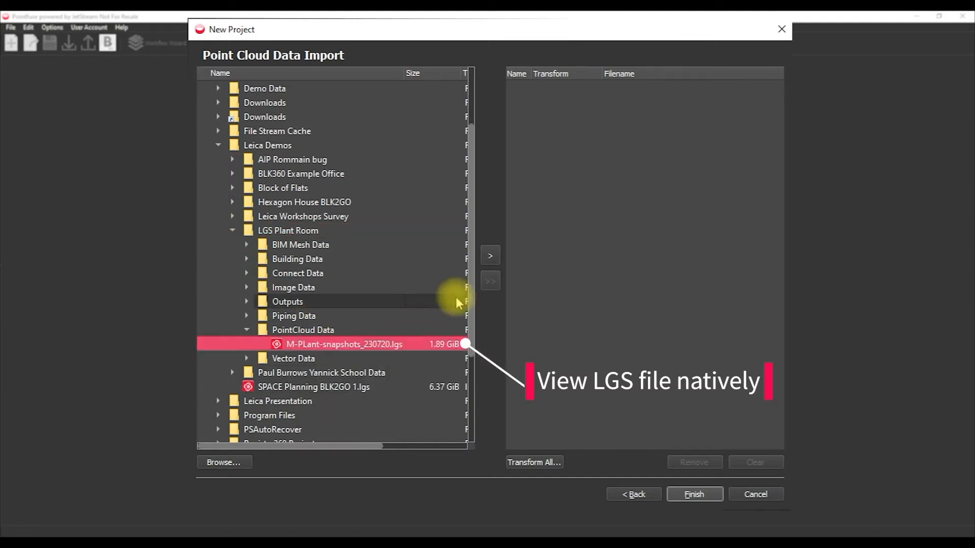
click(490, 255)
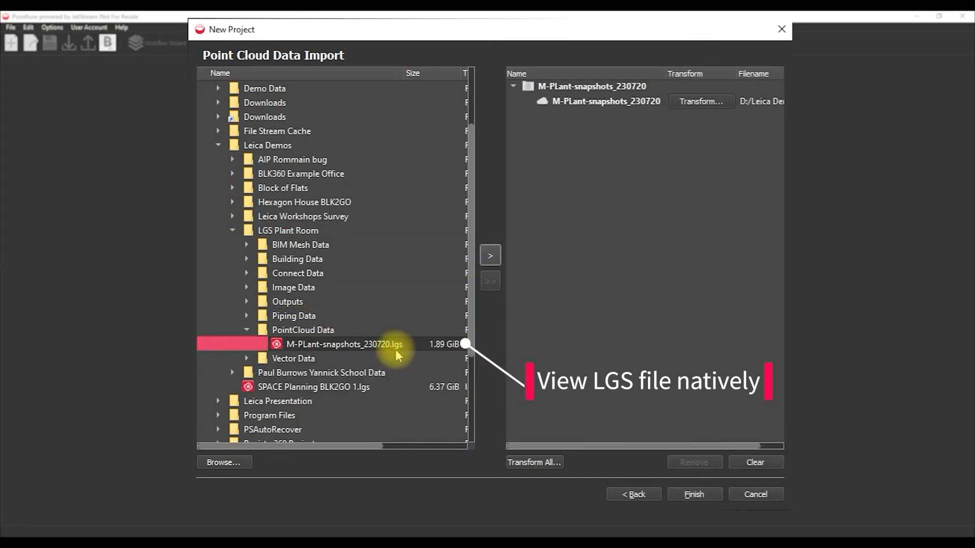
click(693, 494)
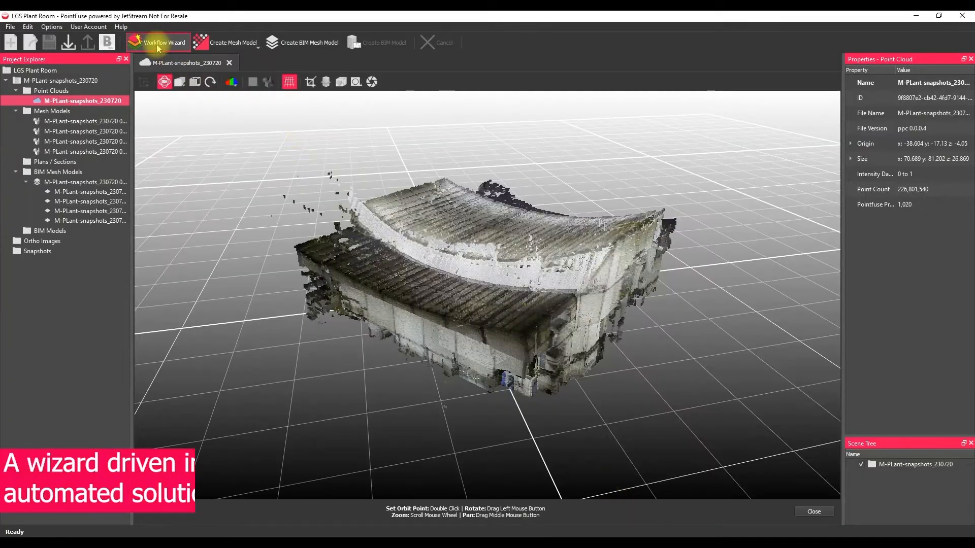
Start a Digital Construction workflow with RTC360 scanner and High detail settings
click(158, 42)
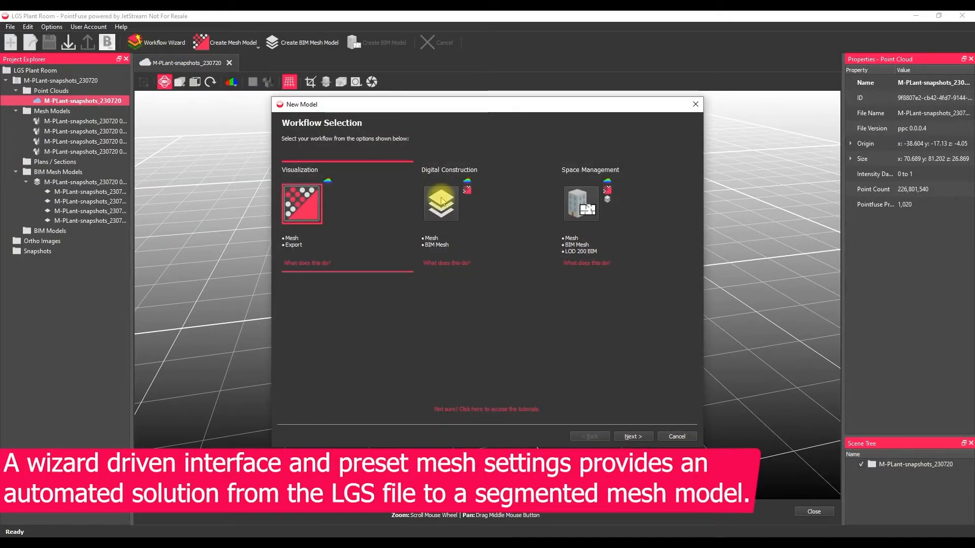
click(440, 203)
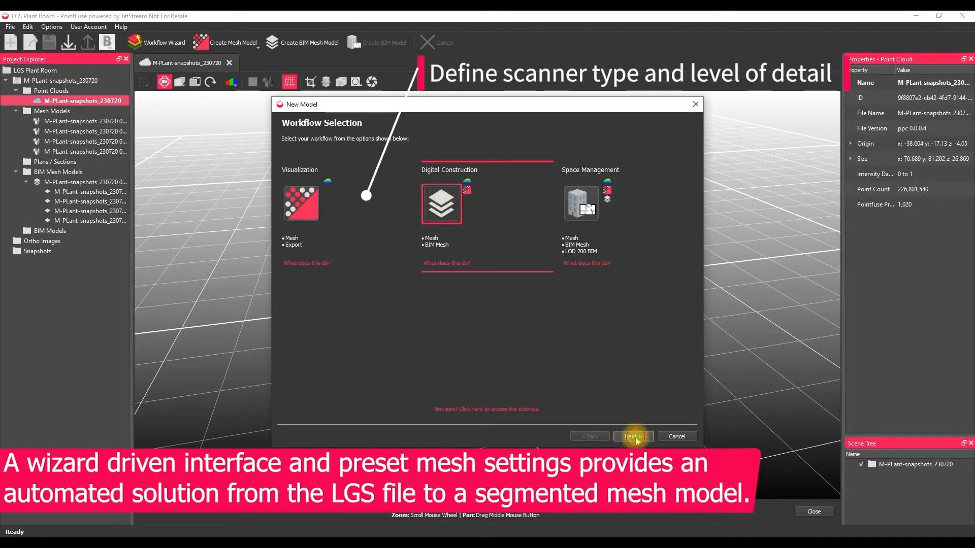
click(631, 435)
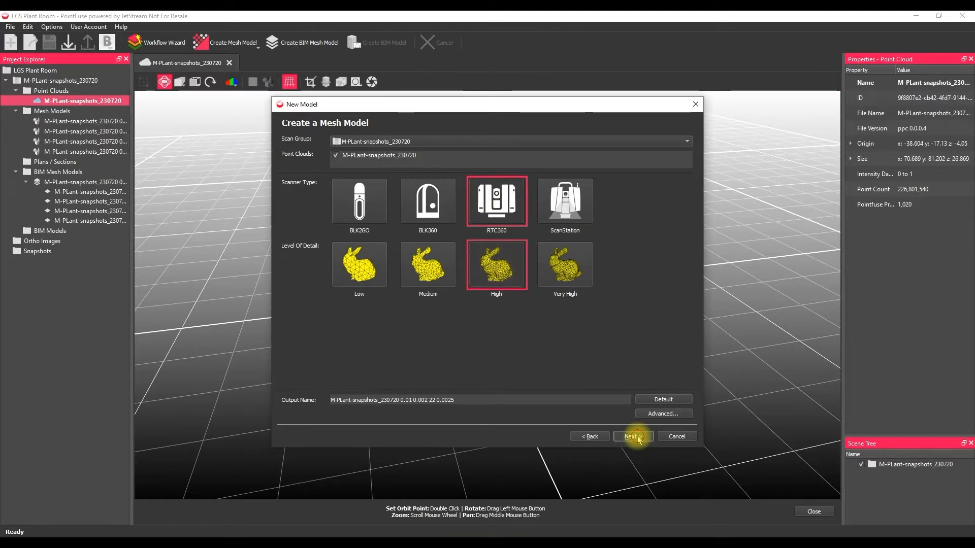
click(632, 436)
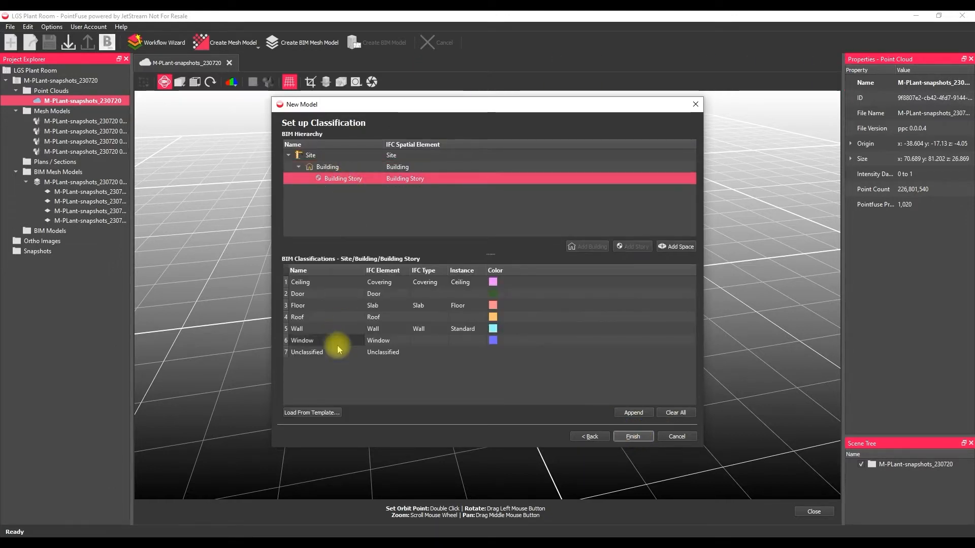
Apply the Mechanical classification template and build the mesh model
click(311, 413)
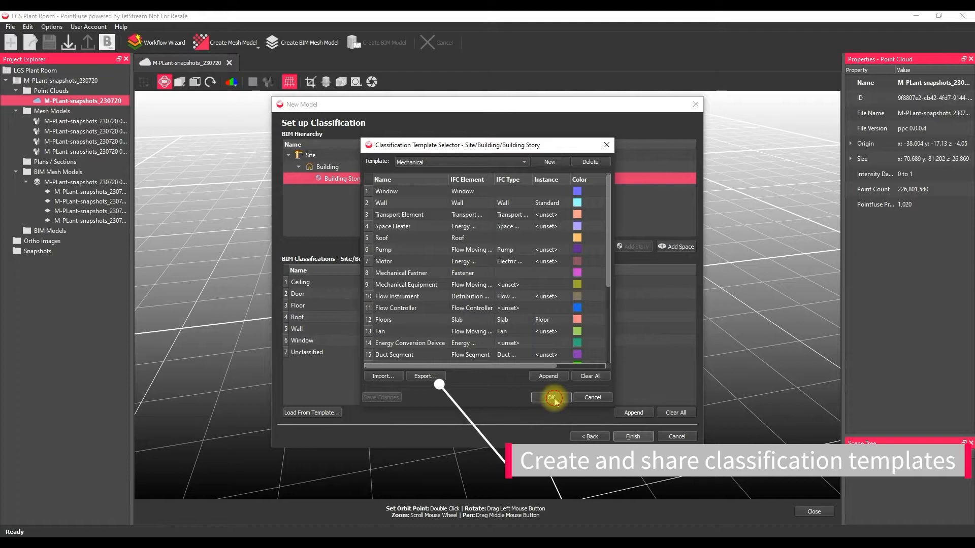
click(550, 397)
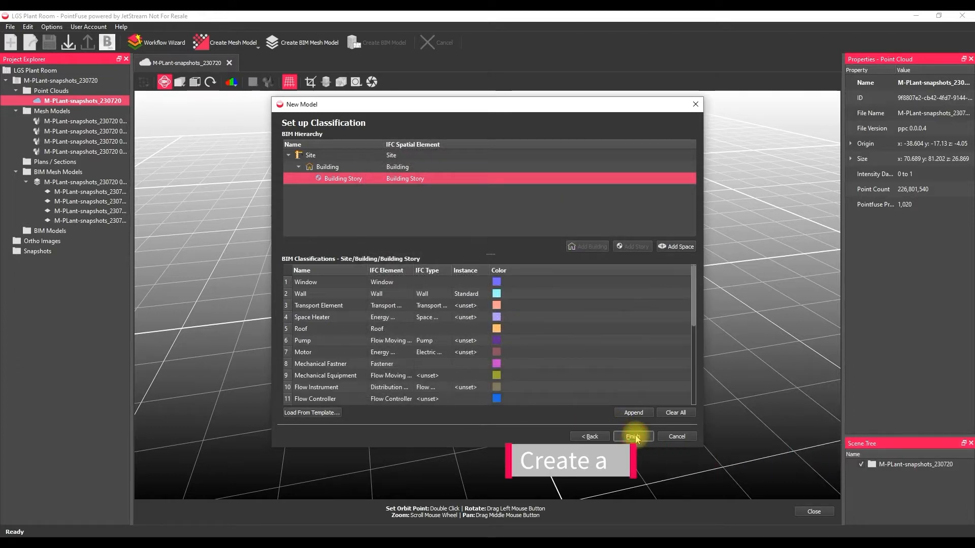
click(633, 437)
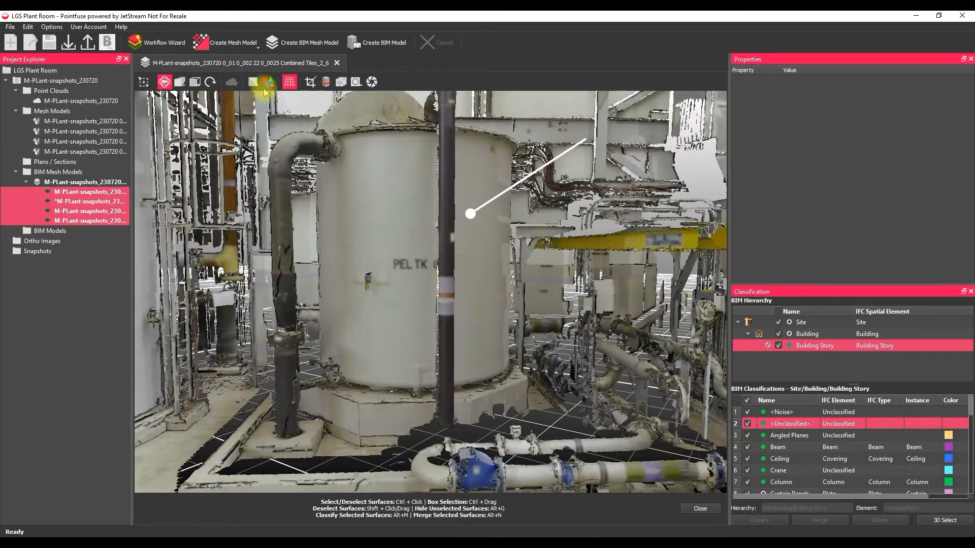
Tint the plant room mesh by classification category and switch the colouring mode
click(268, 82)
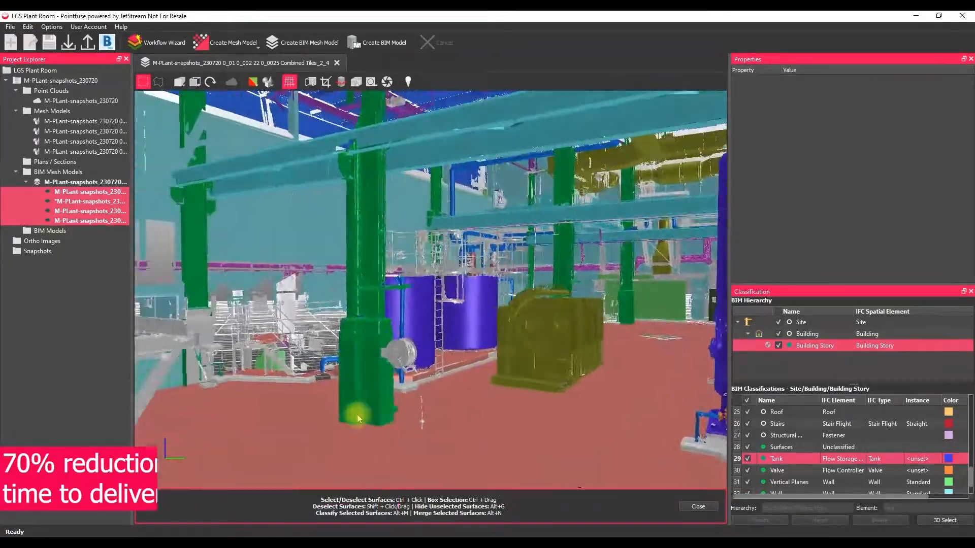
click(269, 81)
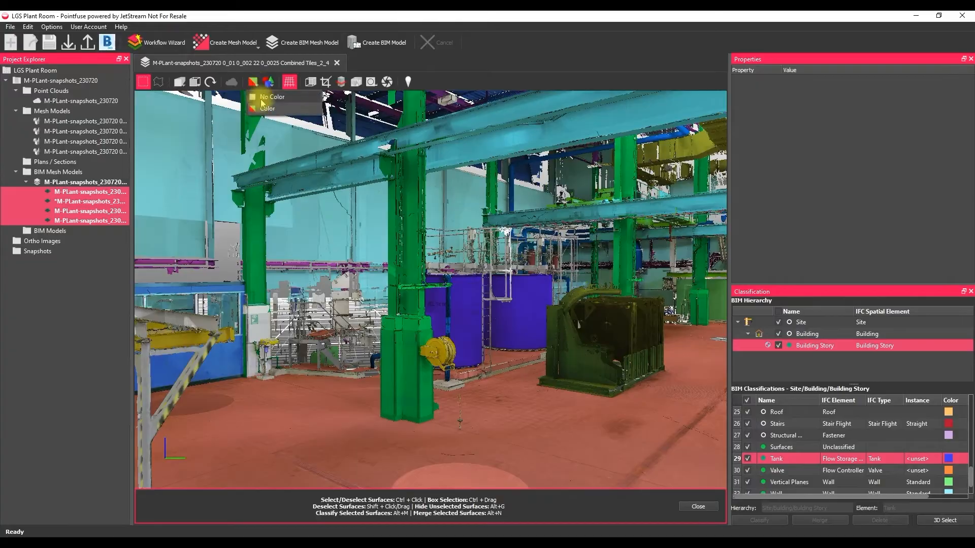
click(272, 97)
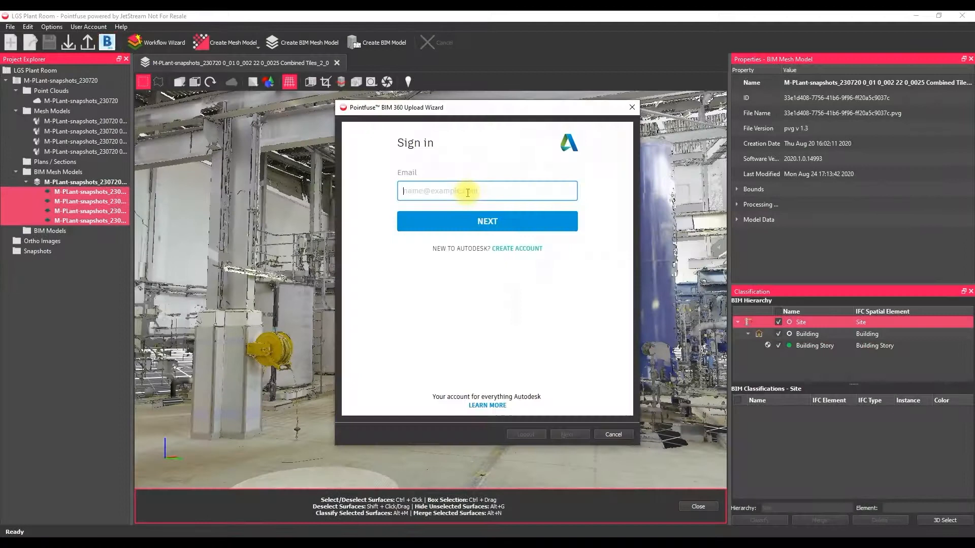
Sign in to BIM 360 and choose Project Files as the upload destination
click(487, 221)
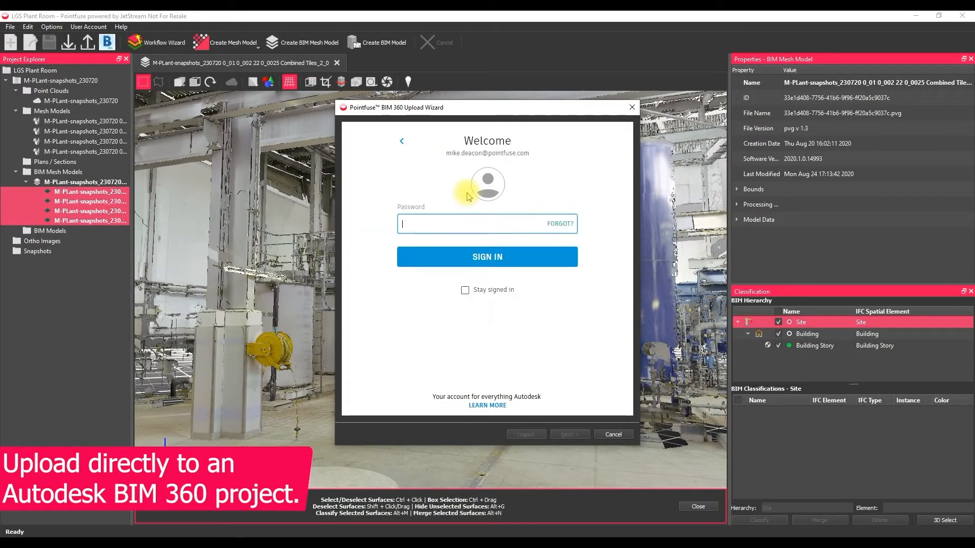
click(486, 257)
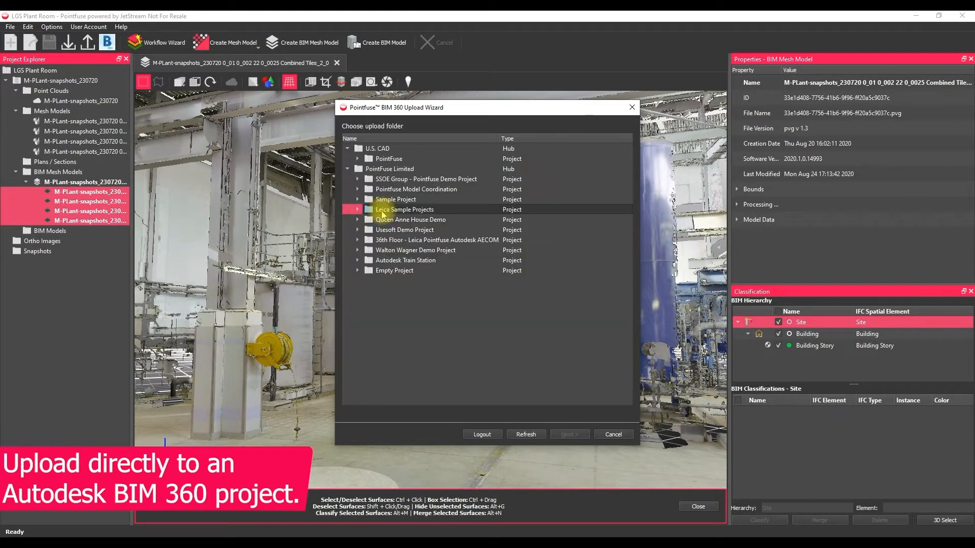
click(358, 210)
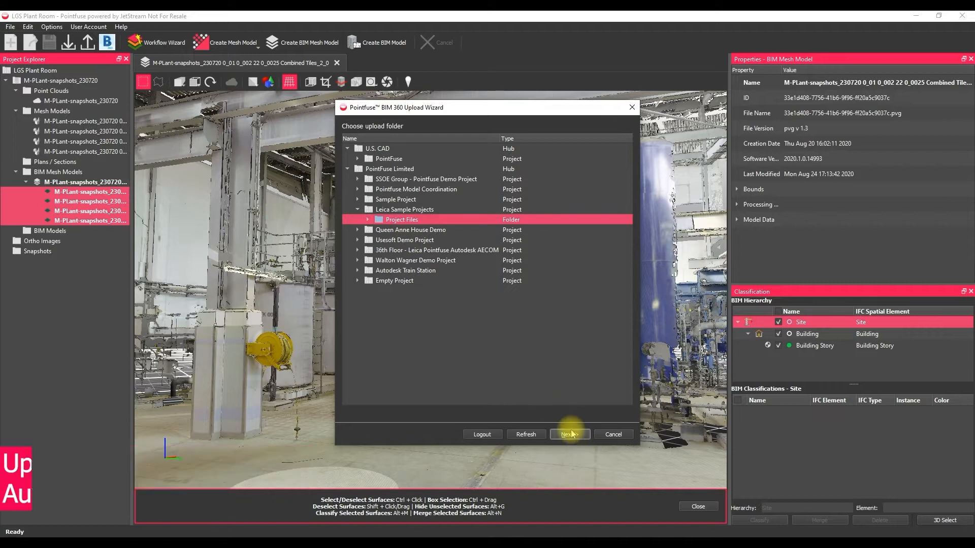
click(568, 434)
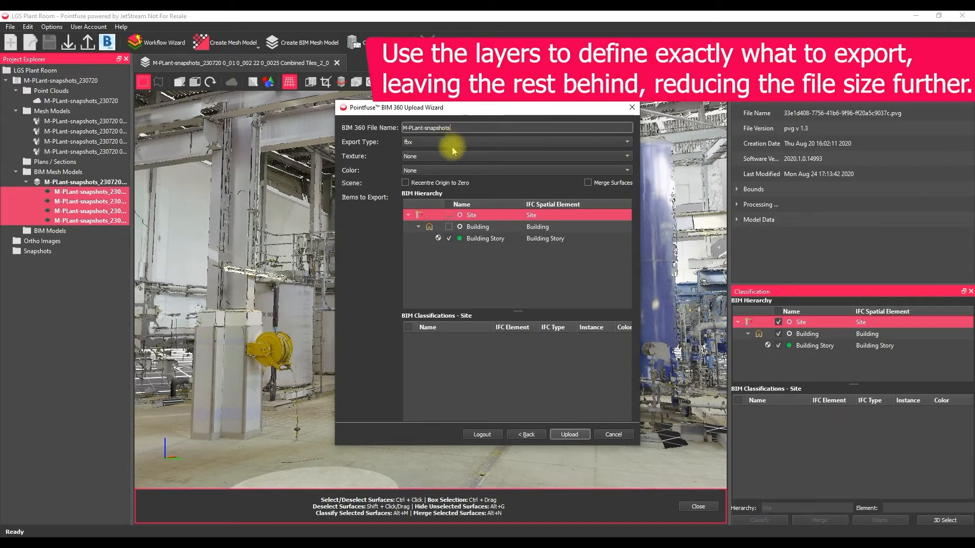
Upload the mesh as an RGB-textured FBX and view it in BIM 360
click(516, 156)
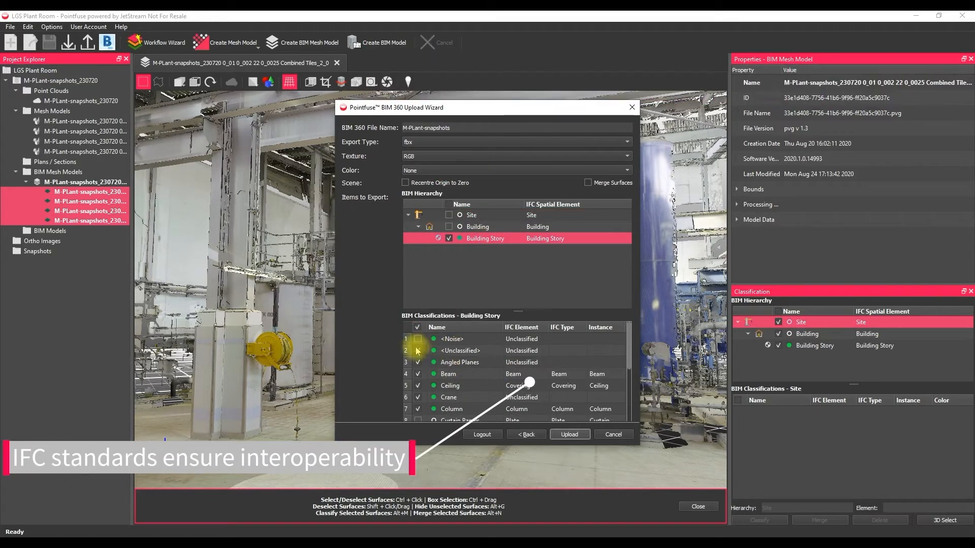
scroll(down, 3)
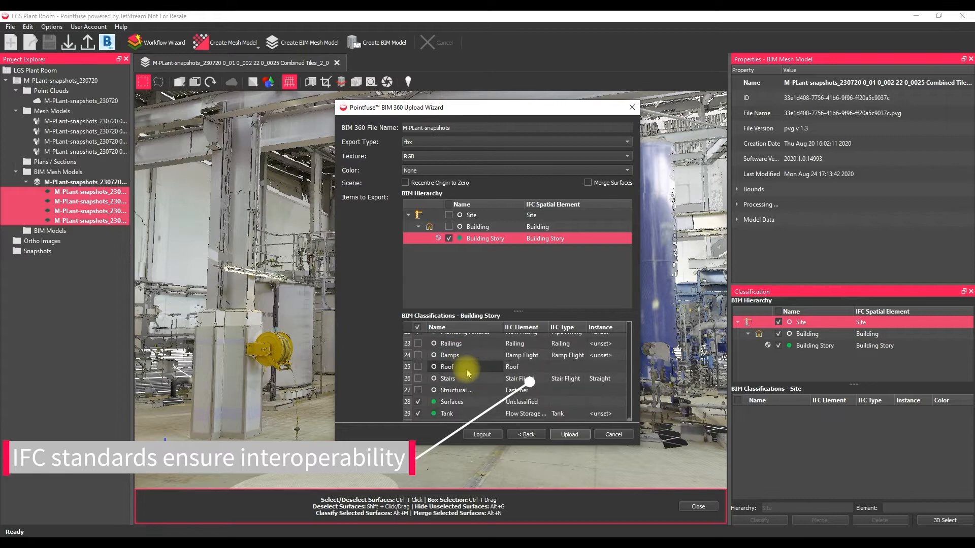
click(569, 434)
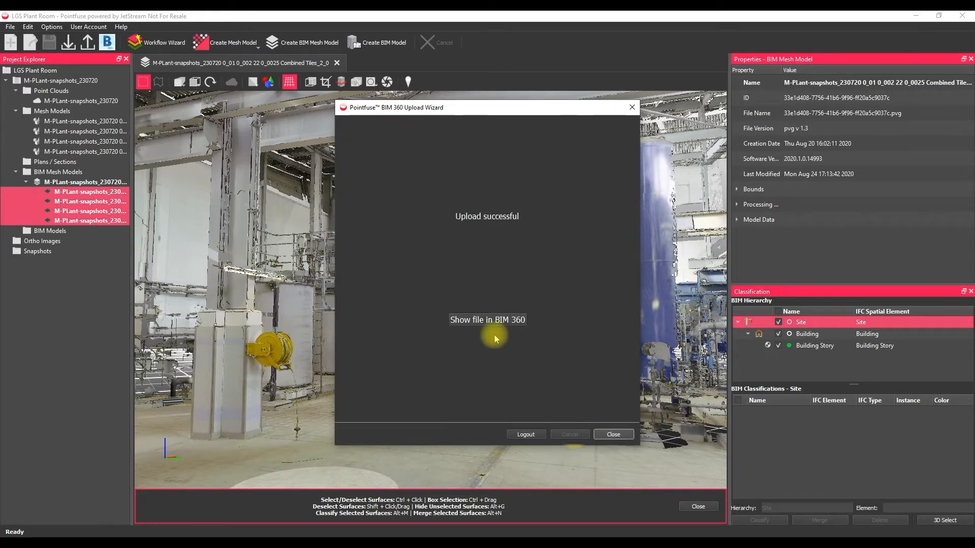
click(487, 320)
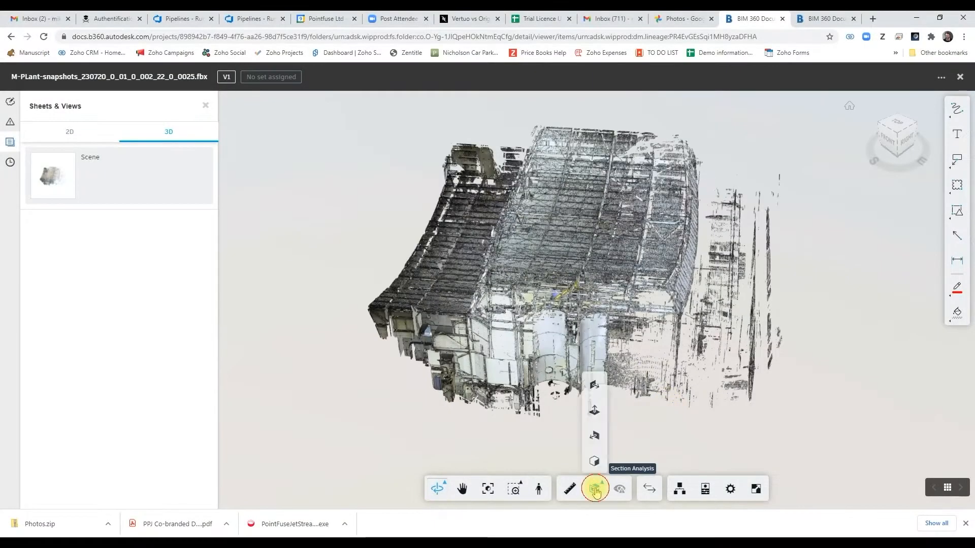
Add a section cut and pin a 'Requires Cleaning' issue on tank 004
click(594, 489)
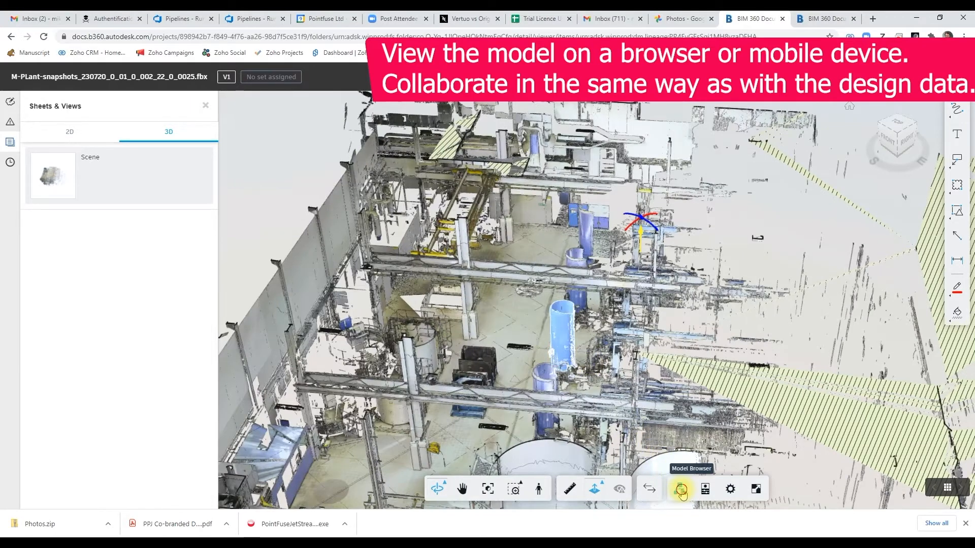
click(680, 488)
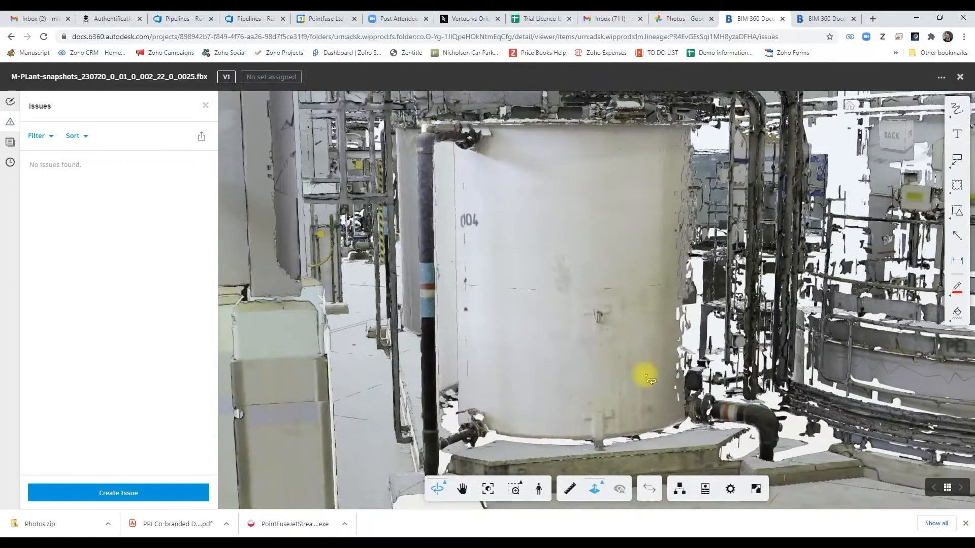
click(119, 492)
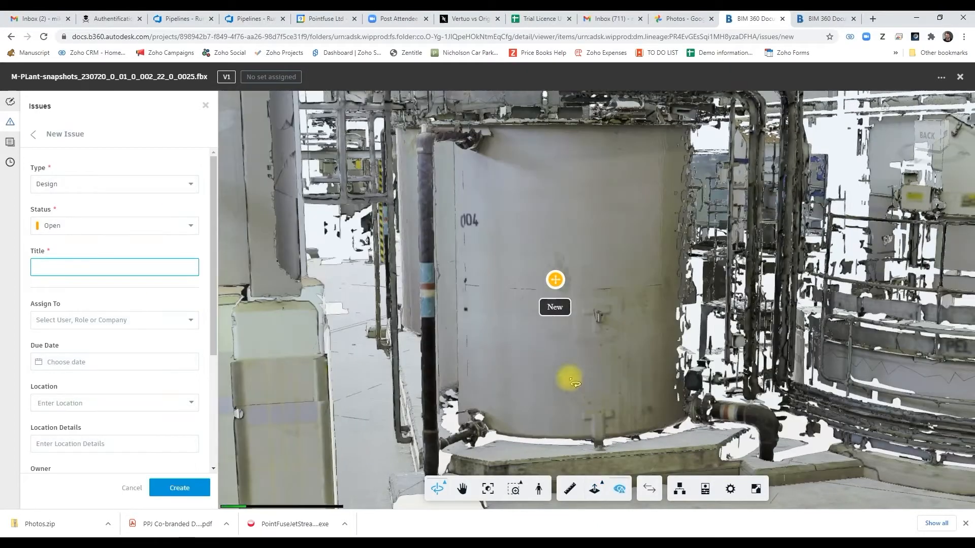
text(Requires Cleaning)
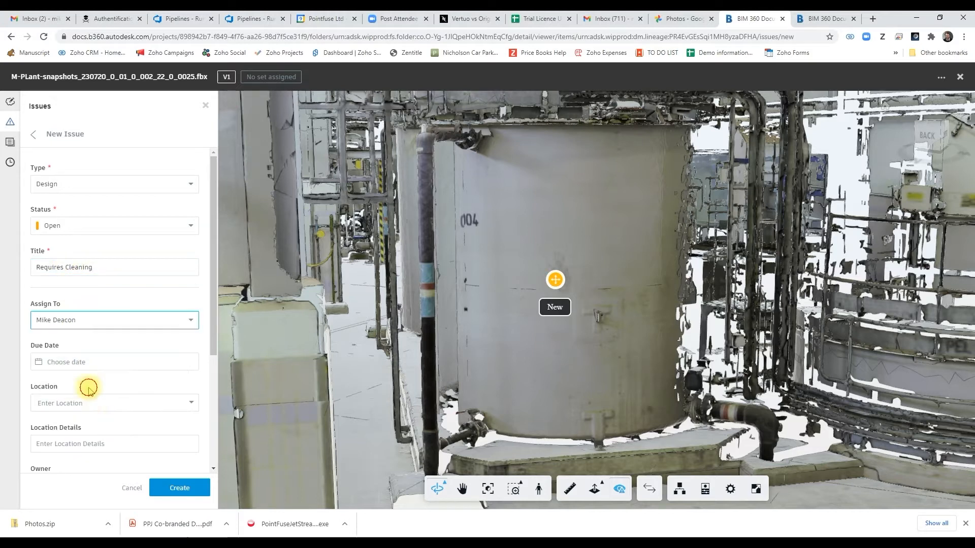
click(179, 488)
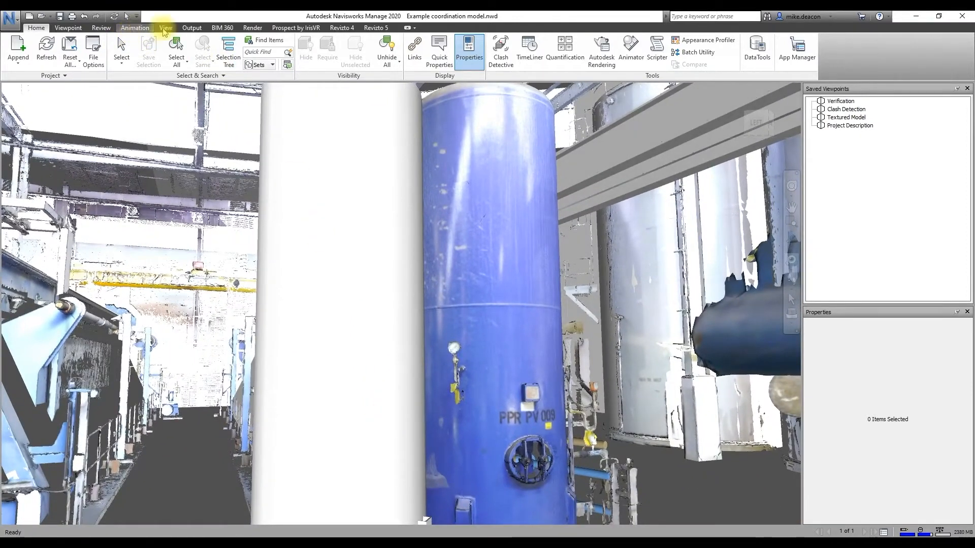
Measure the 1.610 m gap between the white column and blue tank, then open Clash Detective
click(100, 28)
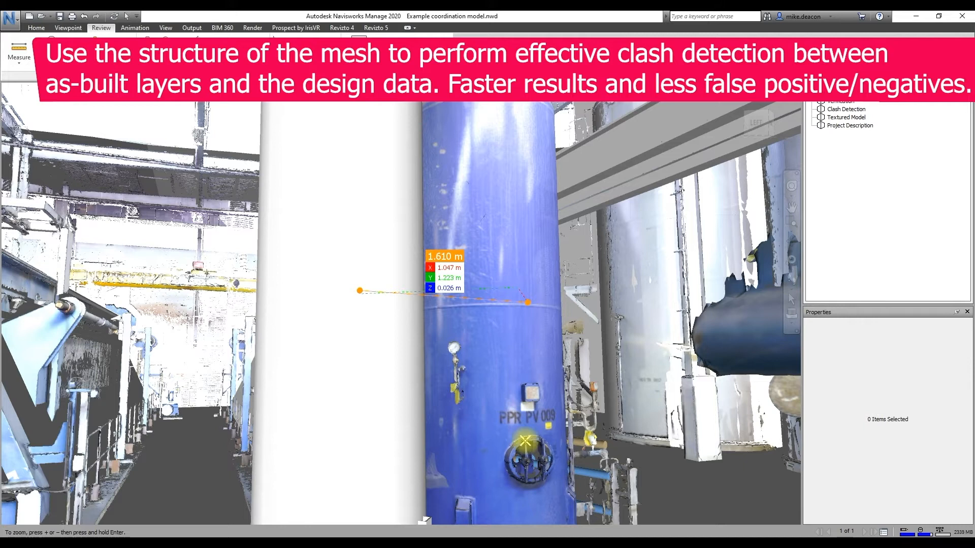
click(36, 27)
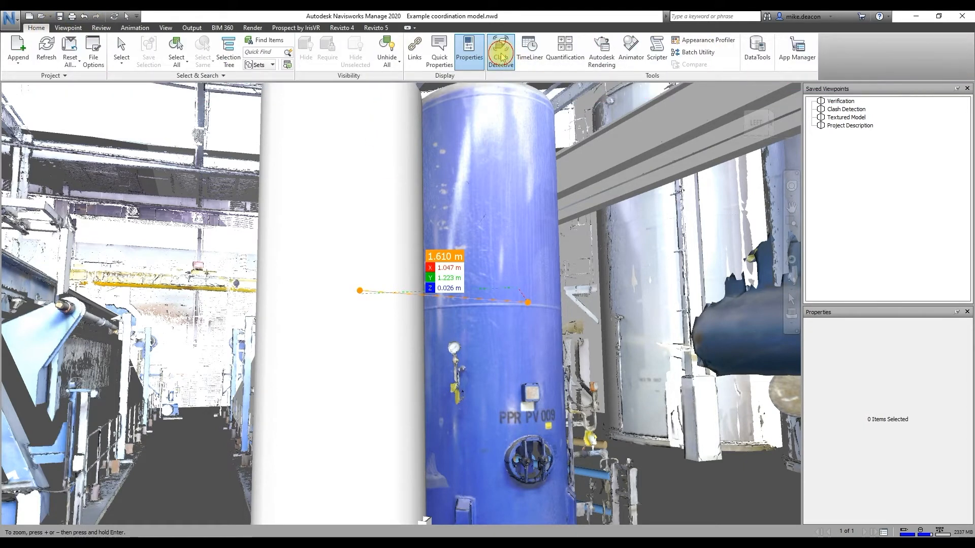
click(500, 49)
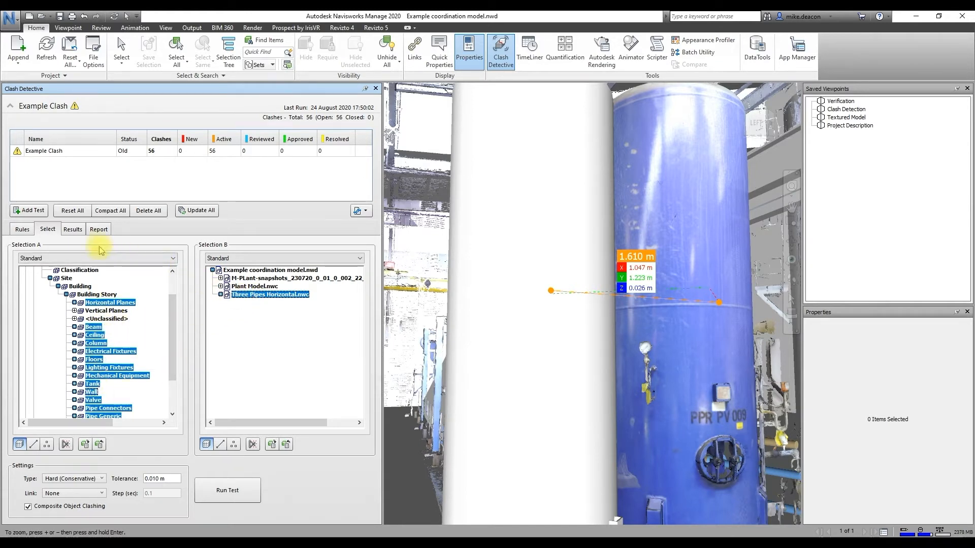
List the Example Clash's 56 active clashes and jump to the Clash Detection viewpoint
click(72, 229)
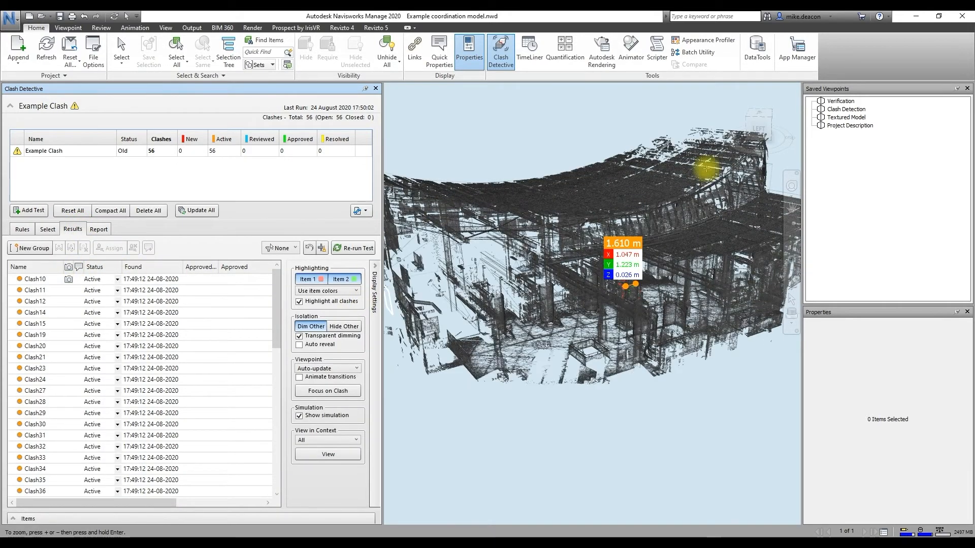
click(846, 108)
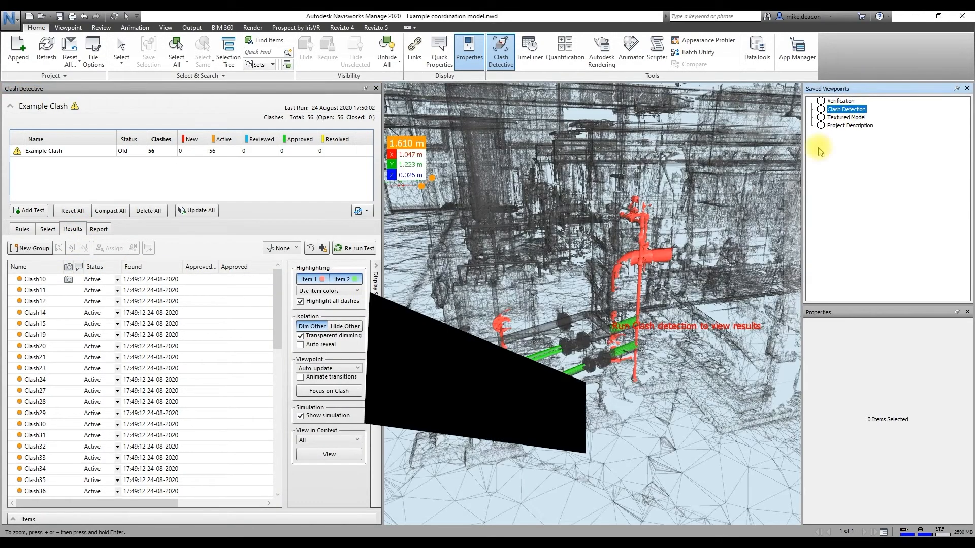